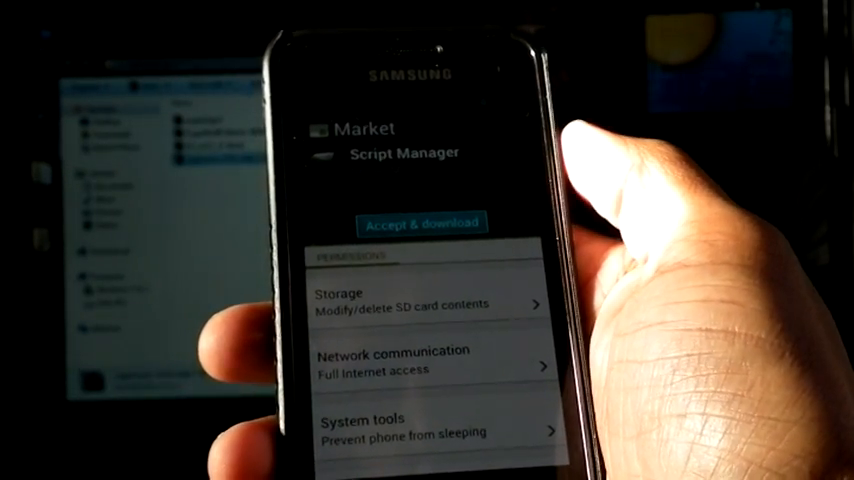
Step: Accept Script Manager's permissions with Accept & download to start the download
{"action": "left_click", "coordinate": [422, 222]}
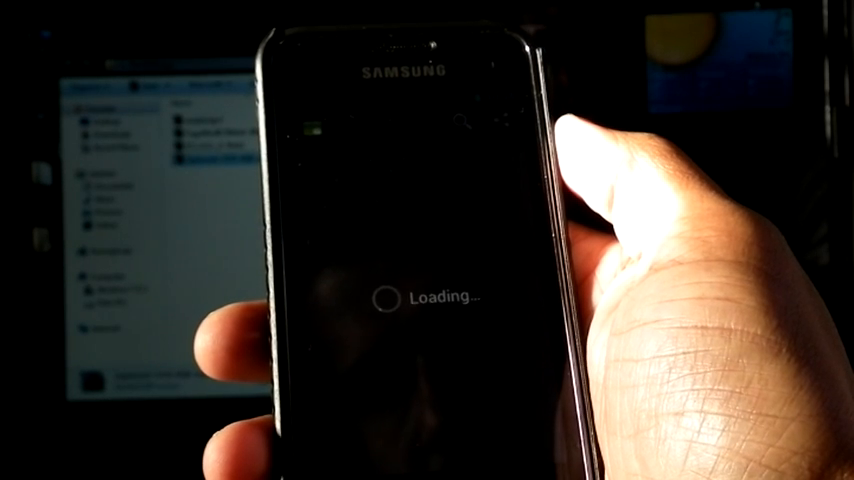